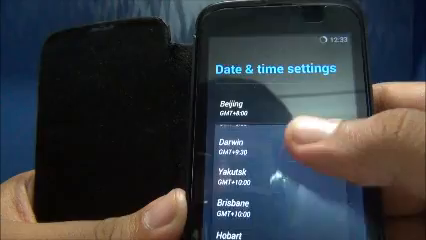
Open Settings and scroll to the About phone details: model K-Touch W719, Android 4.4.2
scroll("down", 3)
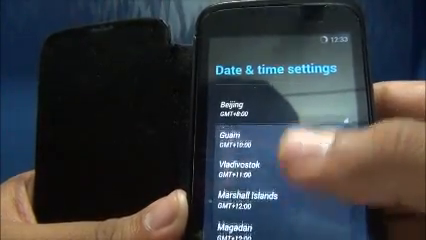
scroll("down", 3)
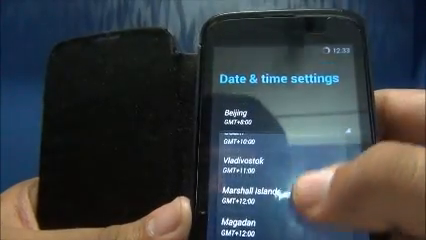
scroll("up", 3)
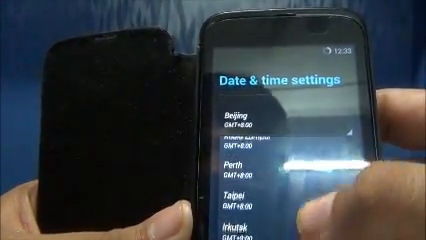
scroll("up", 3)
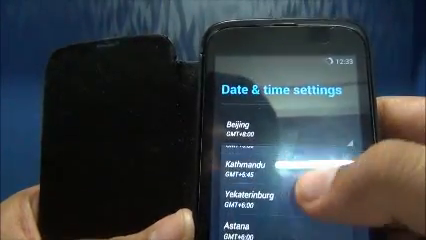
scroll("down", 3)
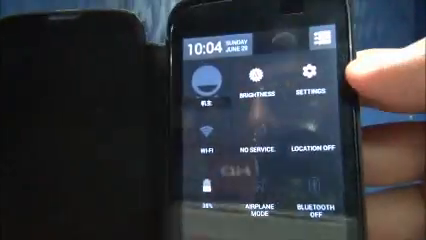
left_click(305, 85)
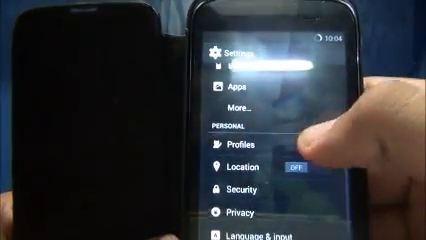
scroll("down", 3)
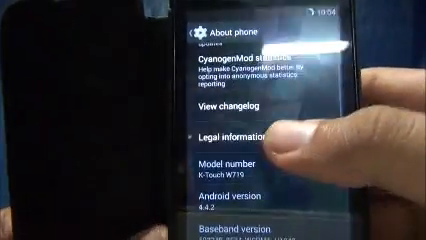
scroll("up", 3)
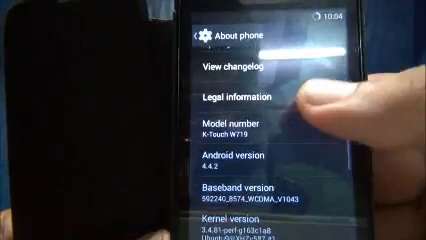